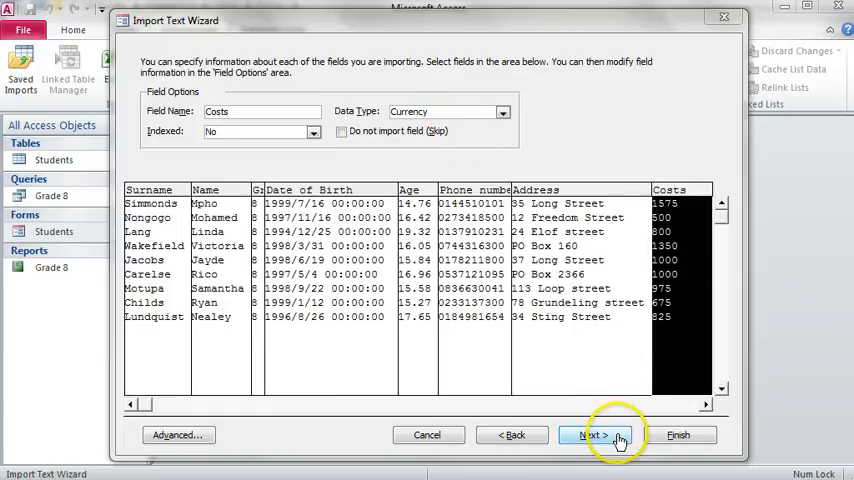
# On the primary key step, try Surname, then let Access add an automatic ID key.
pyautogui.click(593, 434)
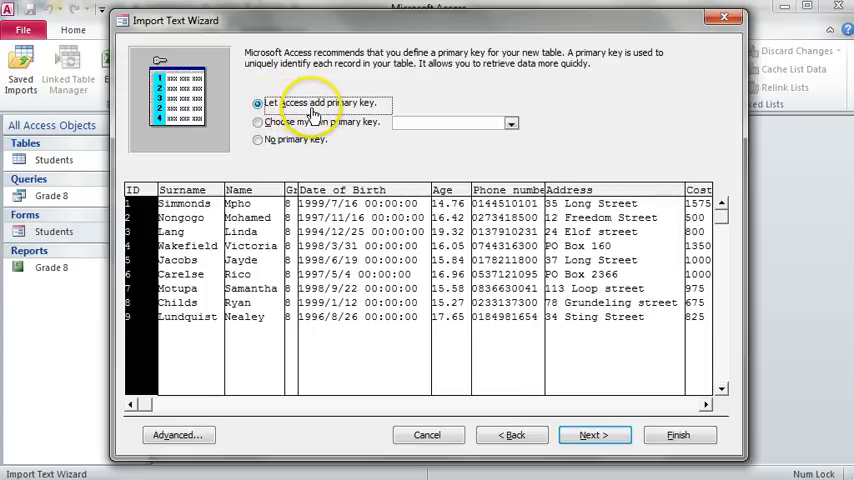
pyautogui.moveTo(347, 112)
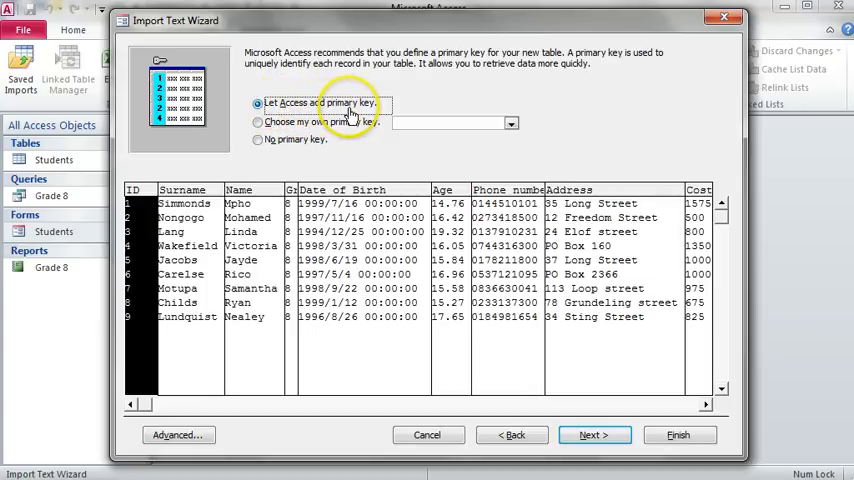
pyautogui.moveTo(458, 127)
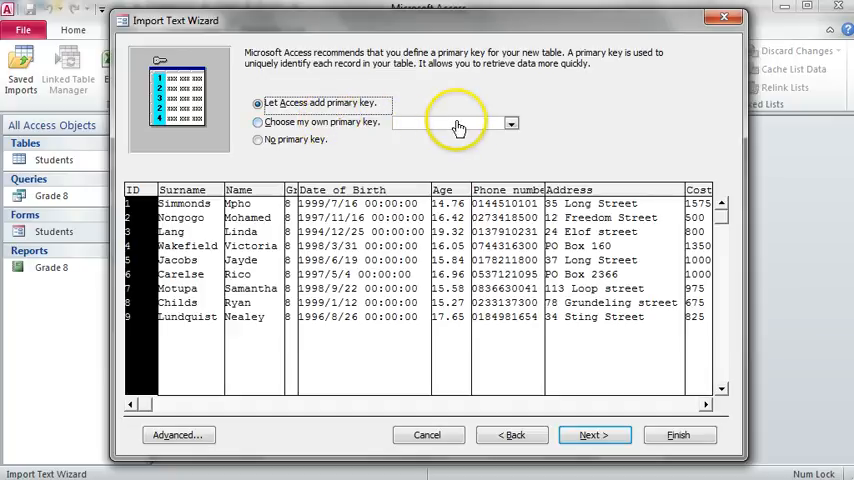
pyautogui.click(511, 122)
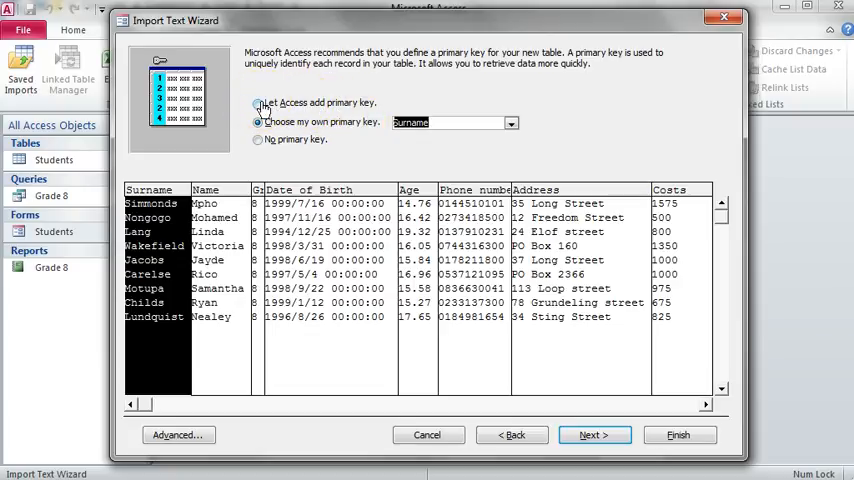
pyautogui.click(259, 103)
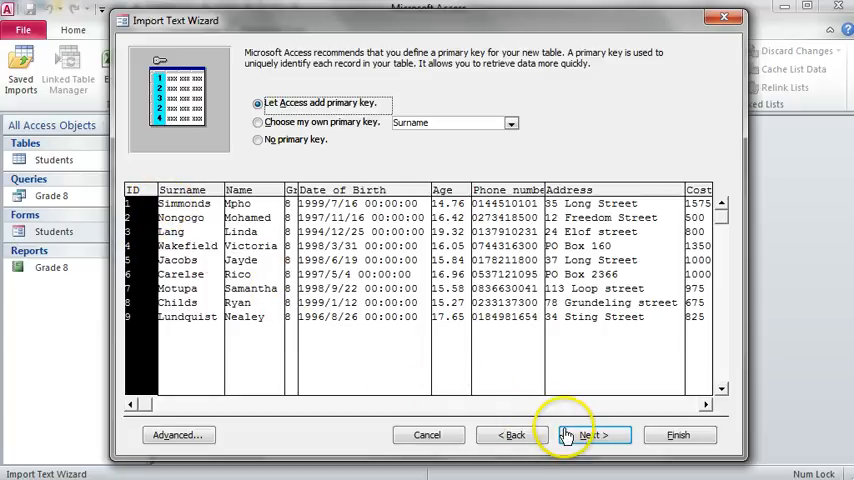
# Finish the import as table 'Grade 8', confirming overwrite of the existing table.
pyautogui.click(590, 434)
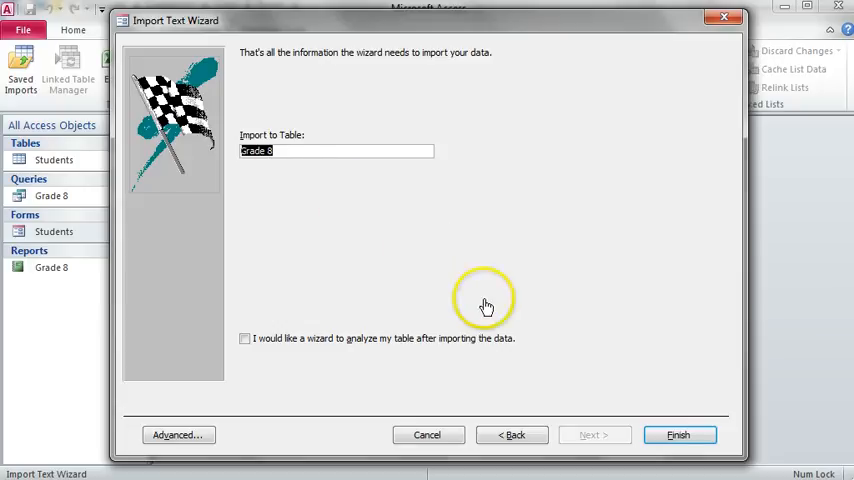
pyautogui.click(678, 434)
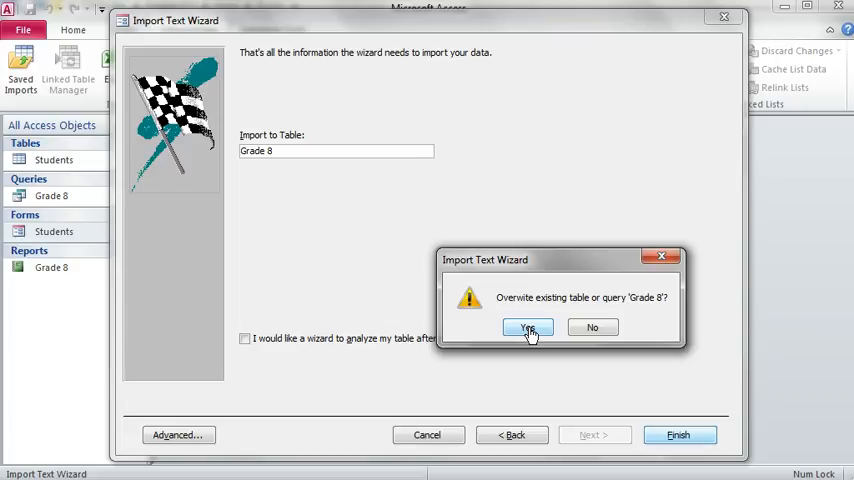
pyautogui.click(527, 327)
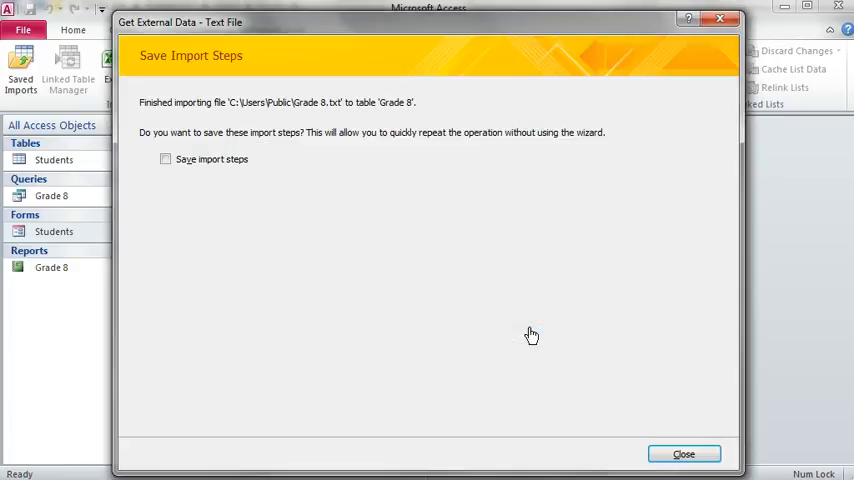
pyautogui.moveTo(231, 221)
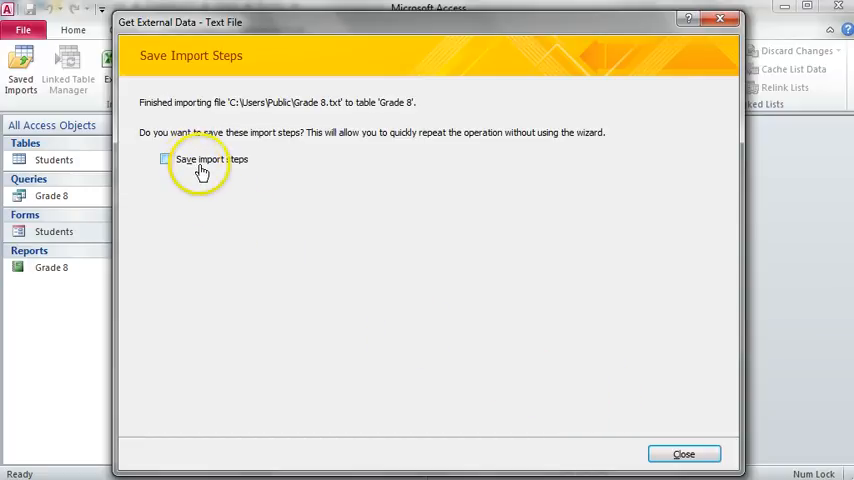
pyautogui.moveTo(684, 454)
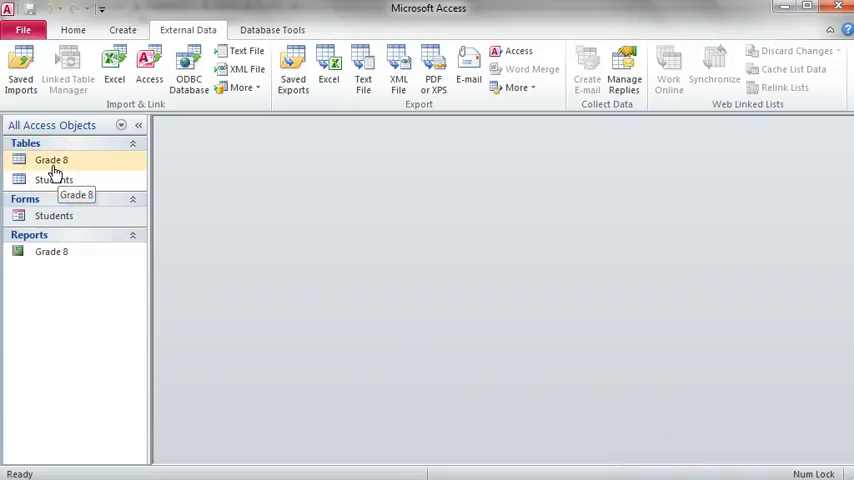
pyautogui.moveTo(50, 165)
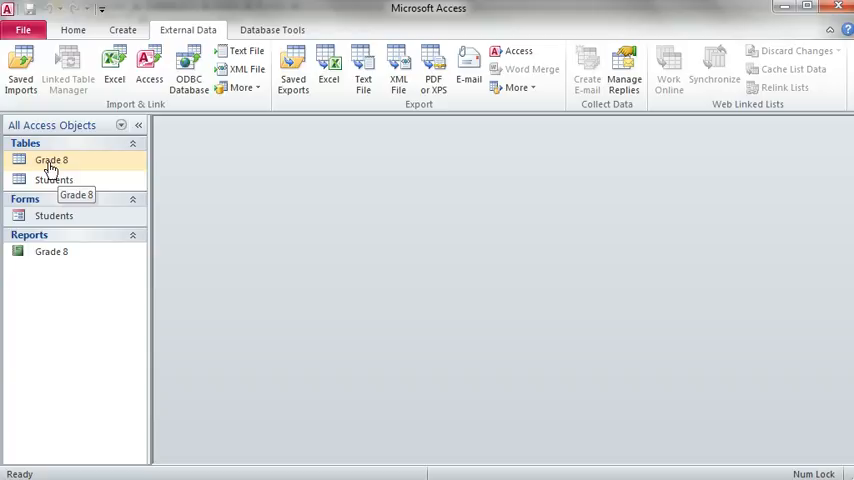
# Open the Grade 8 table from the Navigation Pane in Datasheet View.
pyautogui.doubleClick(50, 160)
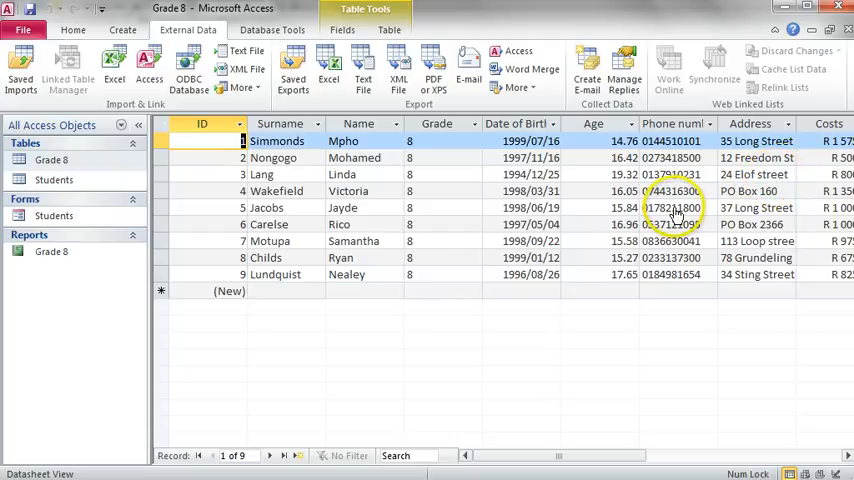
pyautogui.moveTo(587, 224)
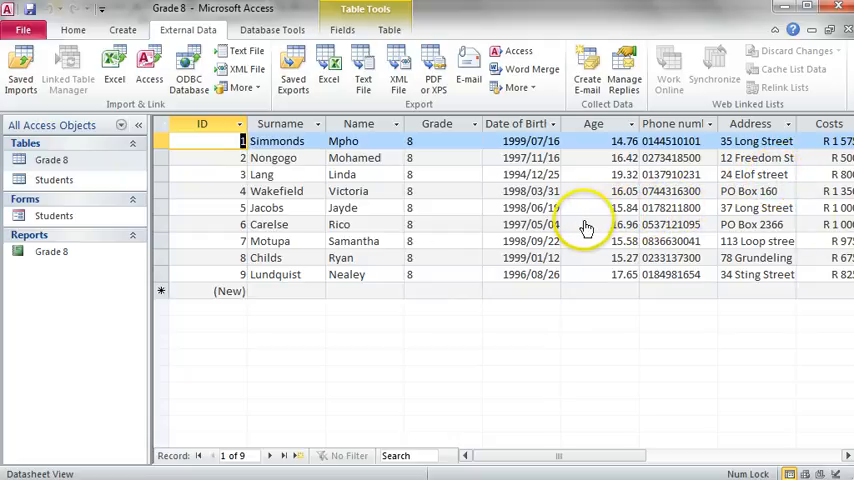
pyautogui.moveTo(537, 240)
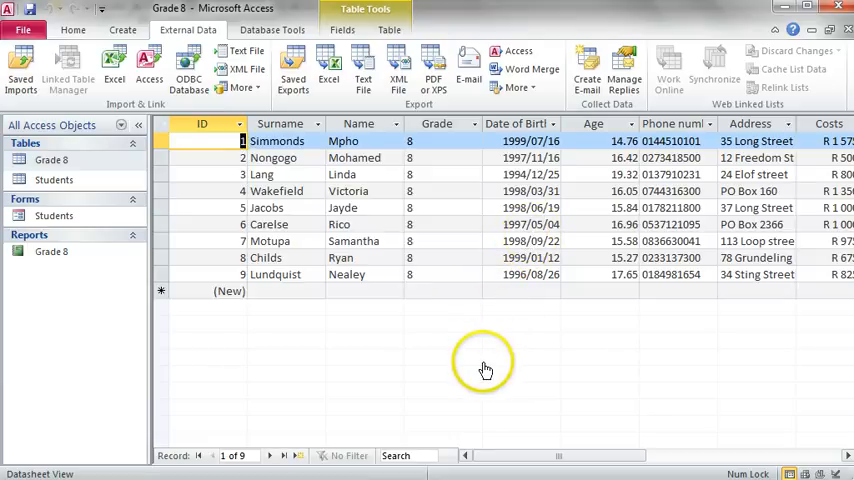
pyautogui.moveTo(485, 362)
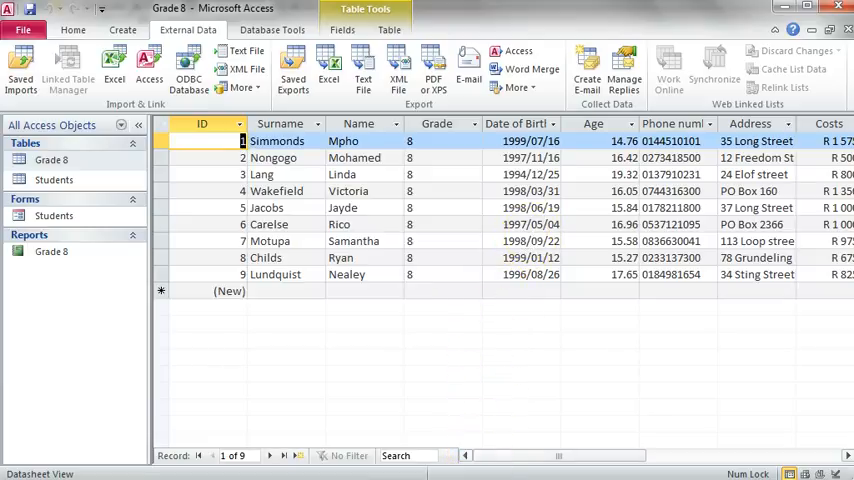